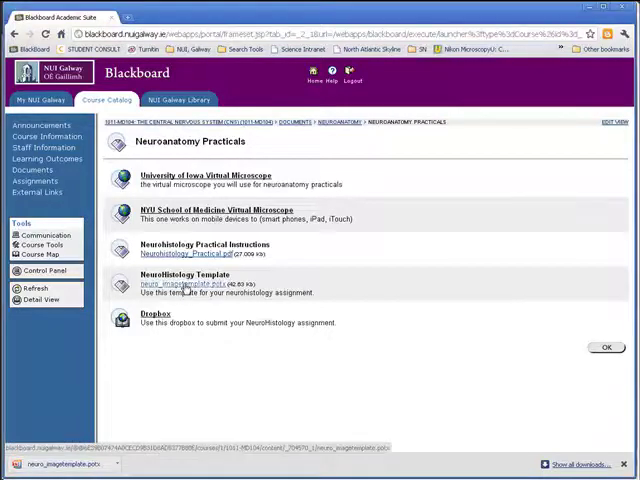
- Open the downloaded neuro_imagetemplate.potx template from the Chrome download bar
left_click(178, 284)
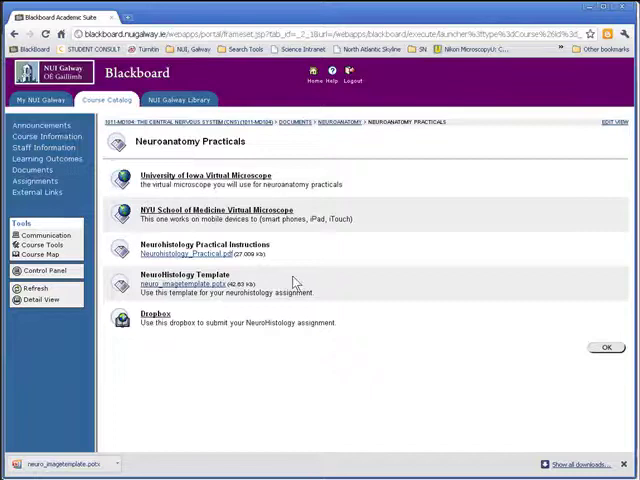
mouse_move(295, 285)
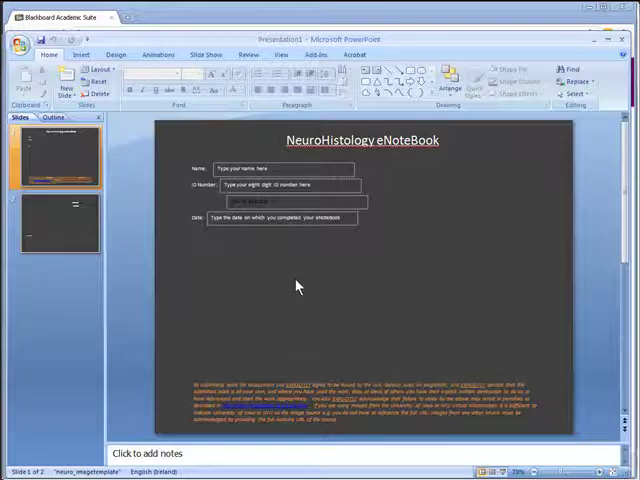
- Enter your name, ID number and date on the NeuroHistology eNoteBook title slide
left_click(285, 167)
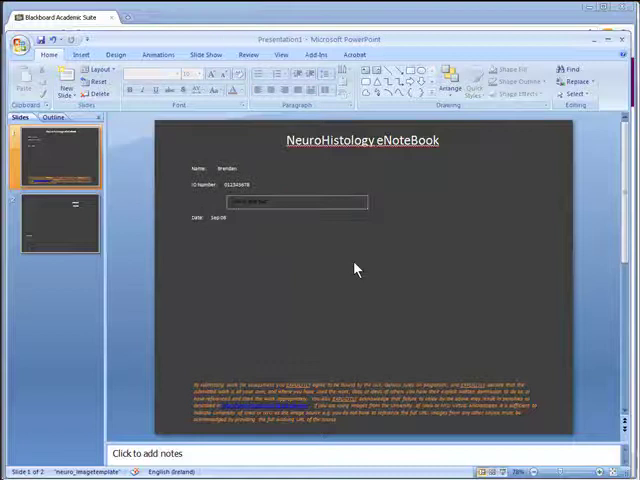
left_click(18, 45)
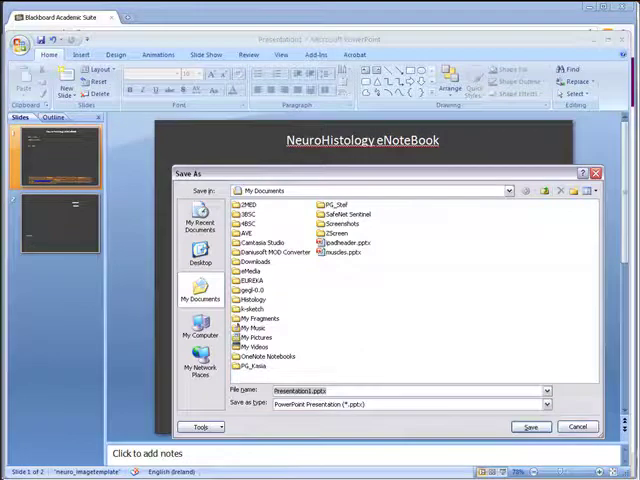
- Save the presentation in My Documents as brendan_neurohistology
type("brendan_neurohistology")
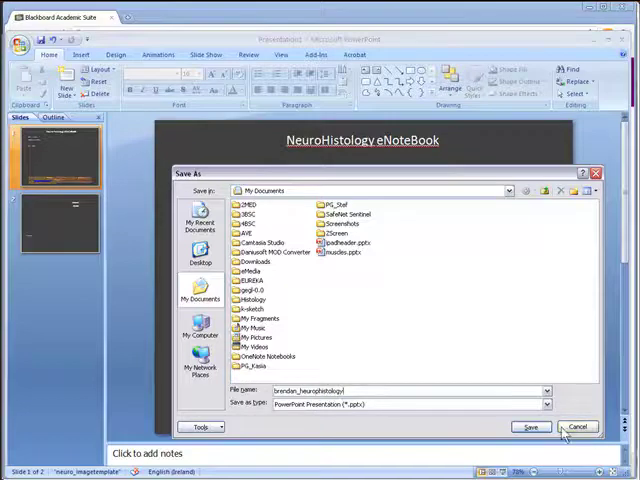
left_click(531, 427)
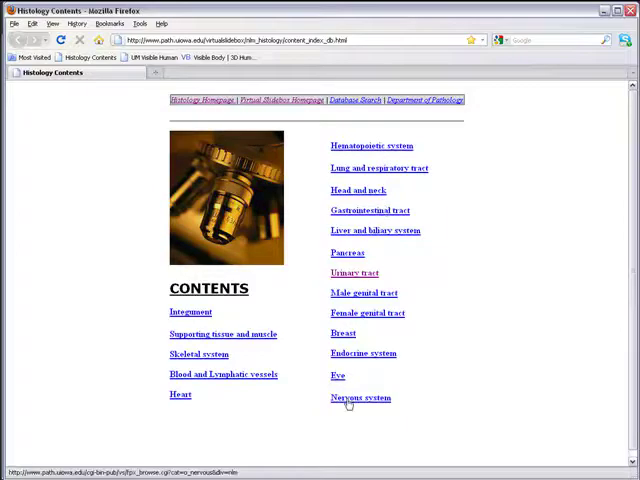
- Open the Nervous system slide collection and scroll through its slide list
left_click(357, 398)
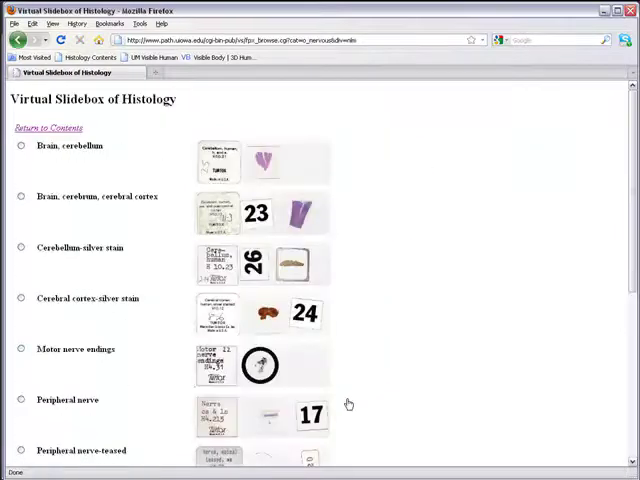
scroll("down", 3)
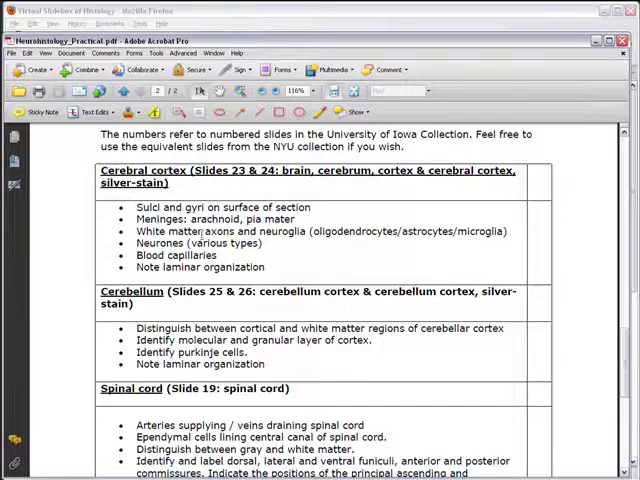
mouse_move(365, 270)
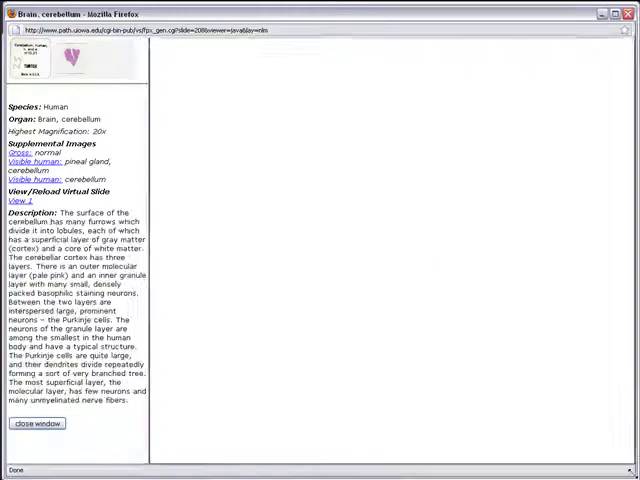
- Load the Brain, cerebellum virtual slide showing the whole tissue section
left_click(24, 201)
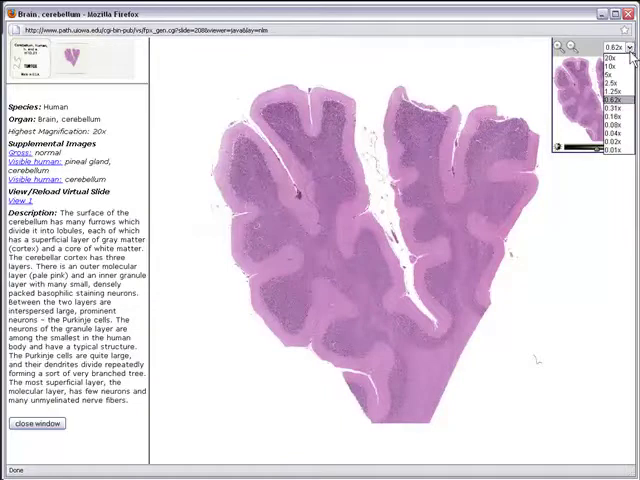
- Zoom the cerebellum slide to 5x on a cortex and white matter region
left_click(601, 57)
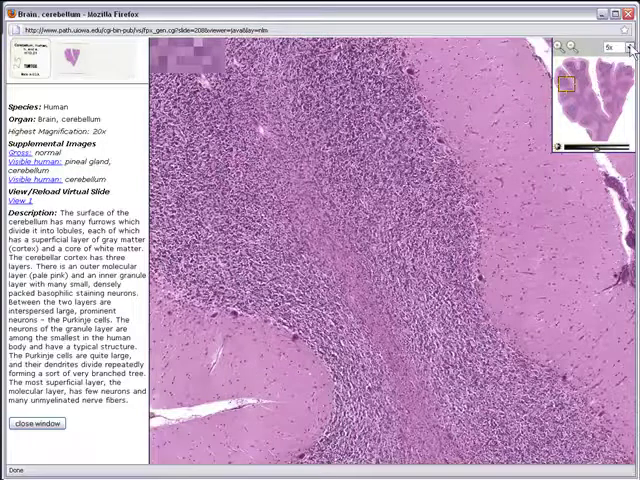
- Set the cerebellum view to 20x showing granular, Purkinje and molecular layers
left_click(627, 48)
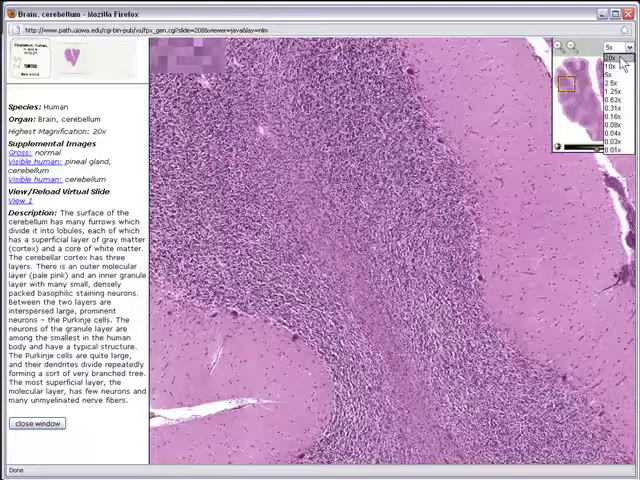
left_click(605, 47)
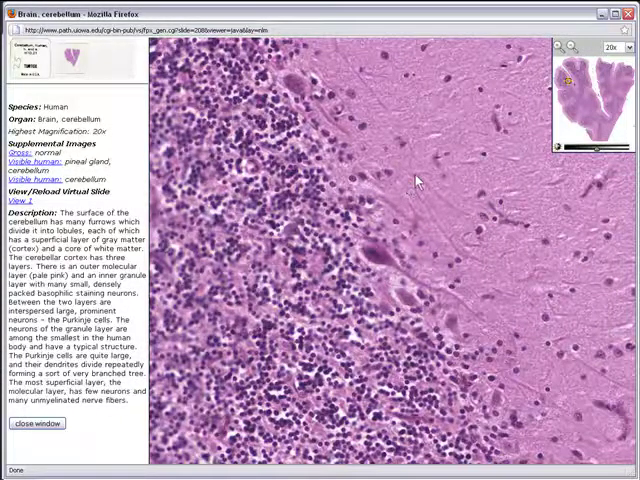
mouse_move(355, 443)
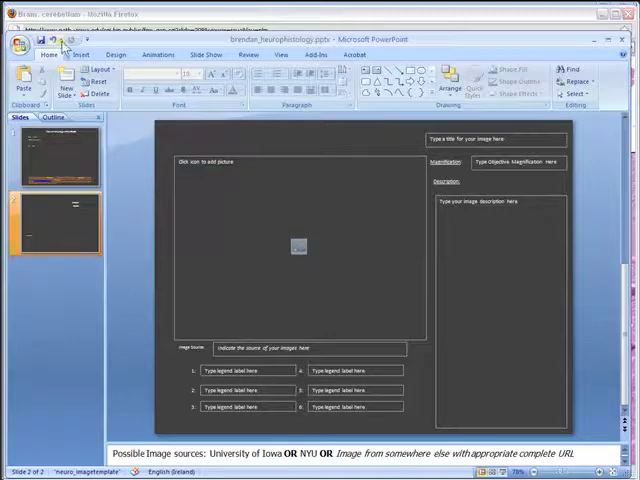
mouse_move(20, 80)
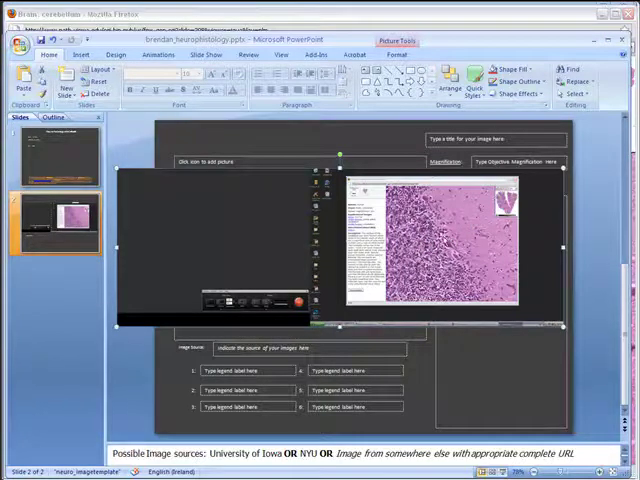
- Crop the pasted cerebellum screenshot down to just the 20x tissue view
left_click(398, 54)
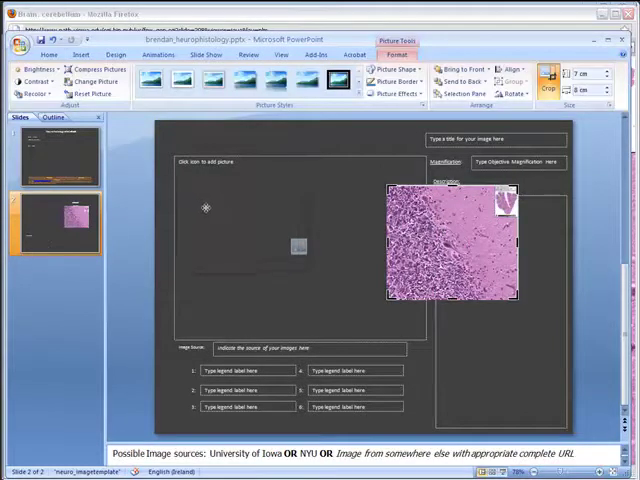
- Resize the cerebellum micrograph to fill the left picture area of the slide
left_click_drag(450, 245, 240, 220)
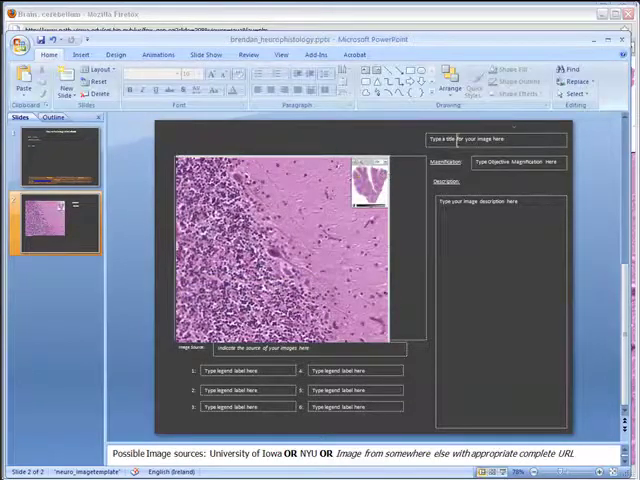
left_click(490, 139)
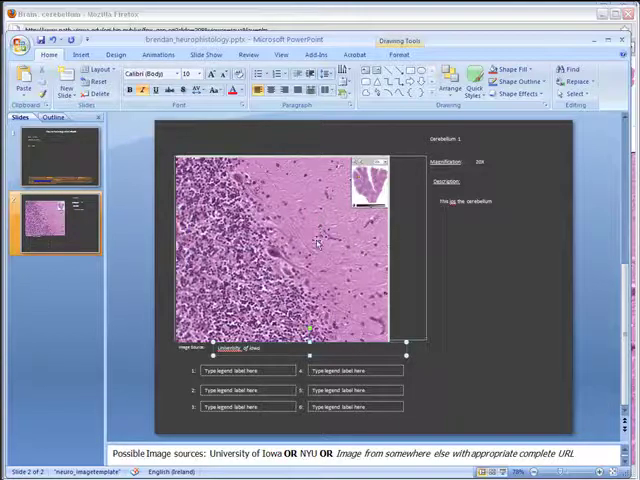
- Label the first legend entry 'Purkinje cell' and start boxing the cell on the image
left_click(305, 250)
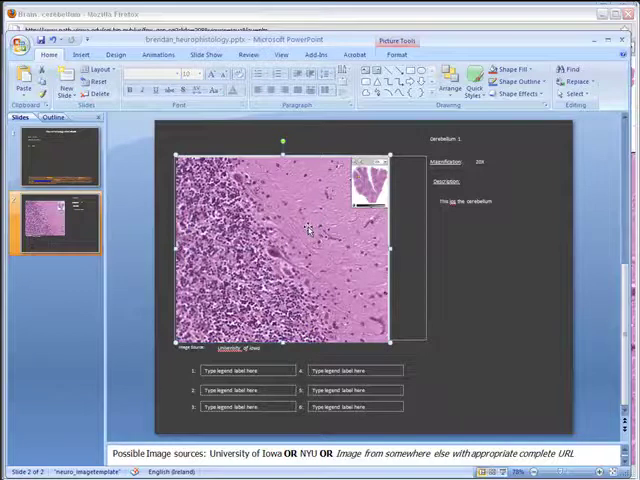
mouse_move(398, 157)
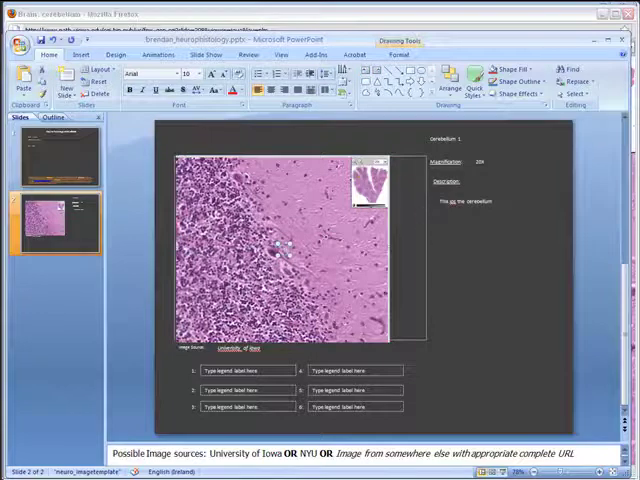
left_click(206, 73)
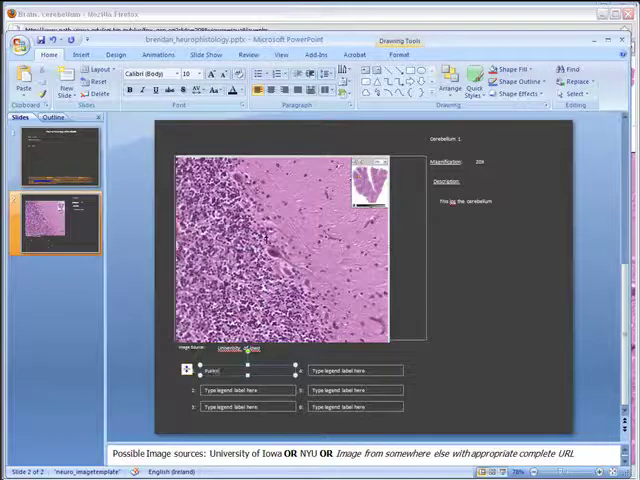
type("Purkinje cell")
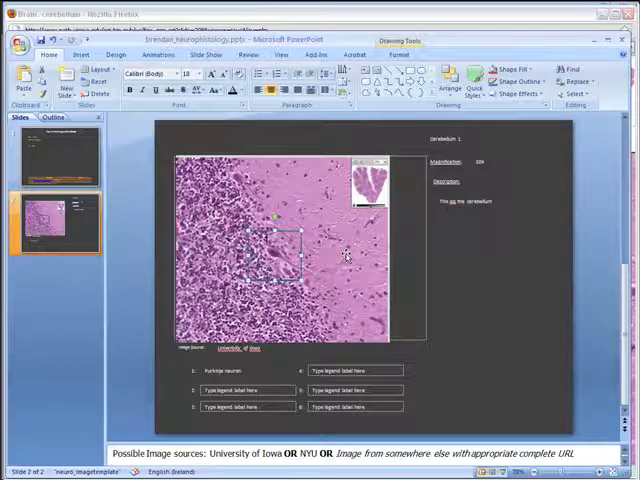
mouse_move(322, 137)
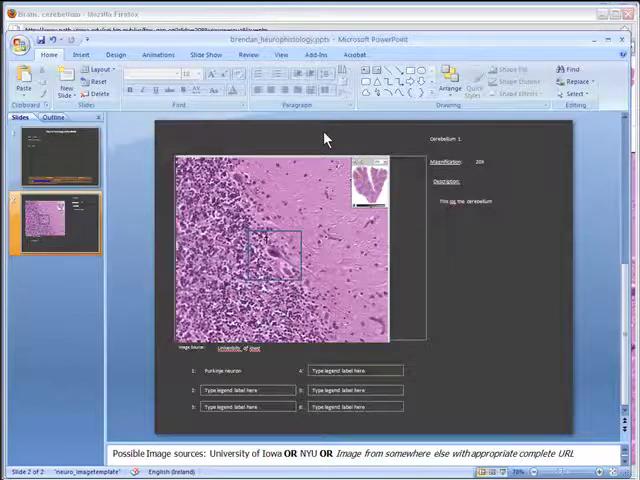
- Add a third slide after the cerebellum slide and apply the ImageInsert layout
left_click(65, 85)
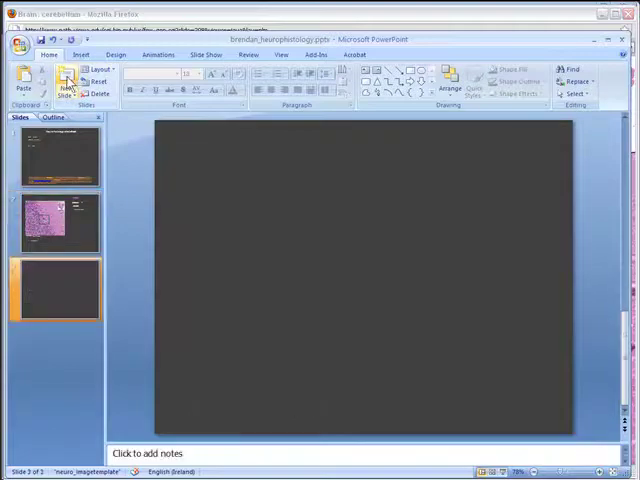
mouse_move(101, 67)
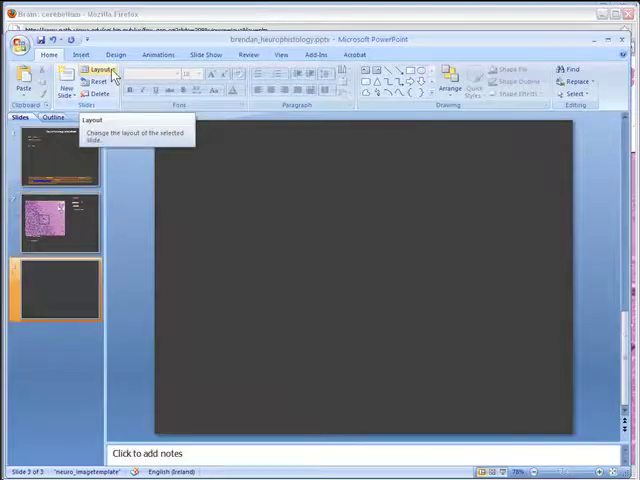
left_click(103, 68)
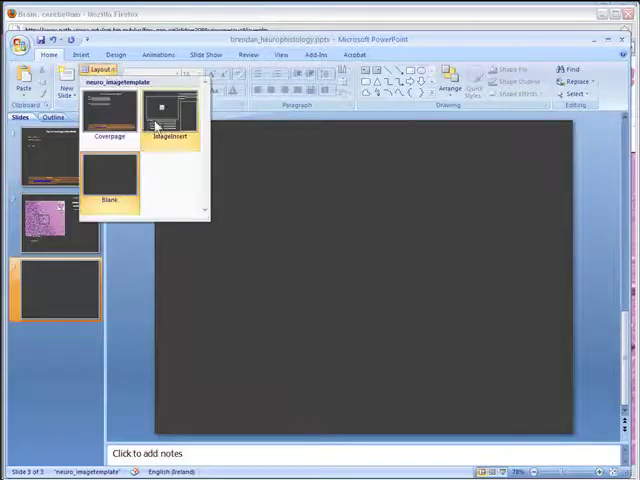
left_click(168, 112)
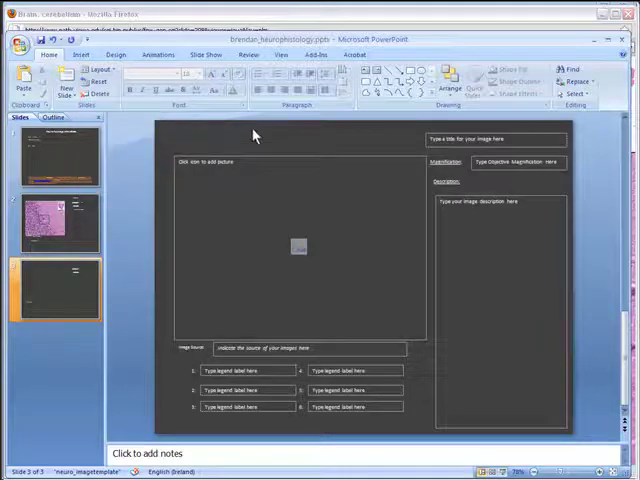
left_click(18, 44)
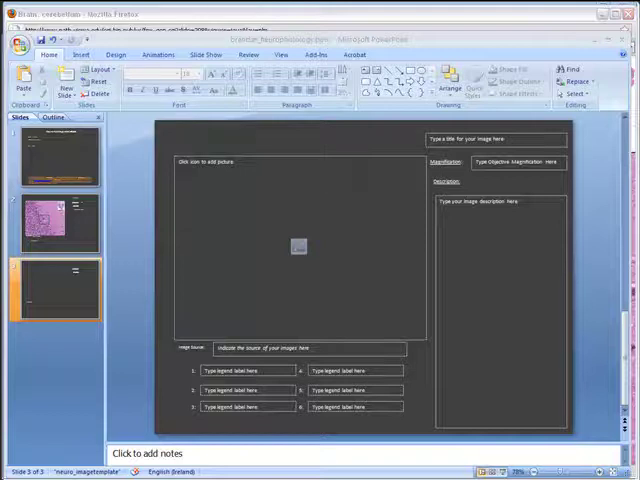
mouse_move(288, 248)
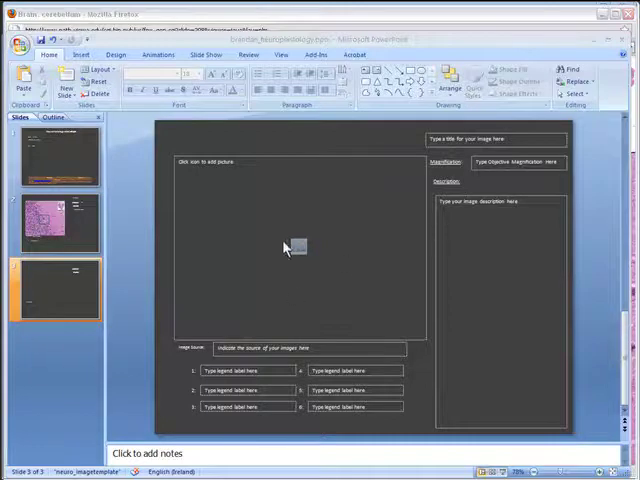
- Insert a photo into the third slide's picture placeholder, then show the Acrobat tab
left_click(294, 247)
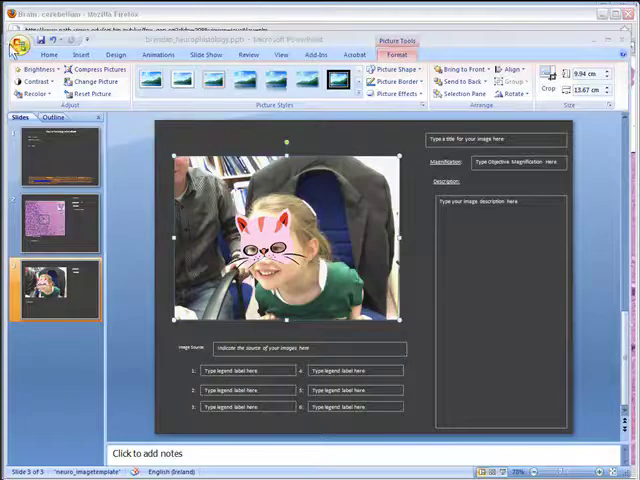
left_click(20, 46)
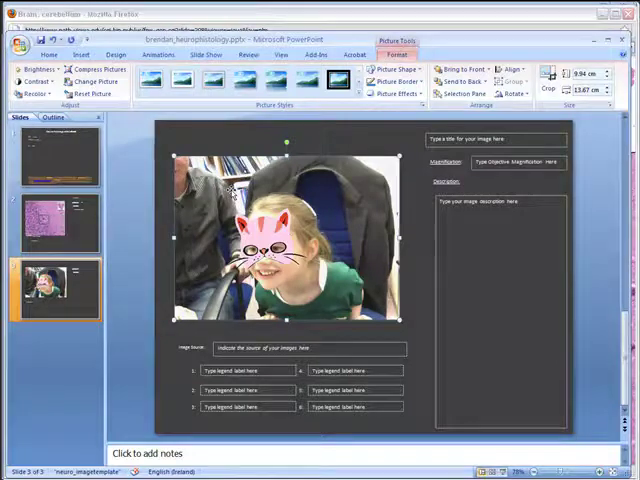
left_click(337, 80)
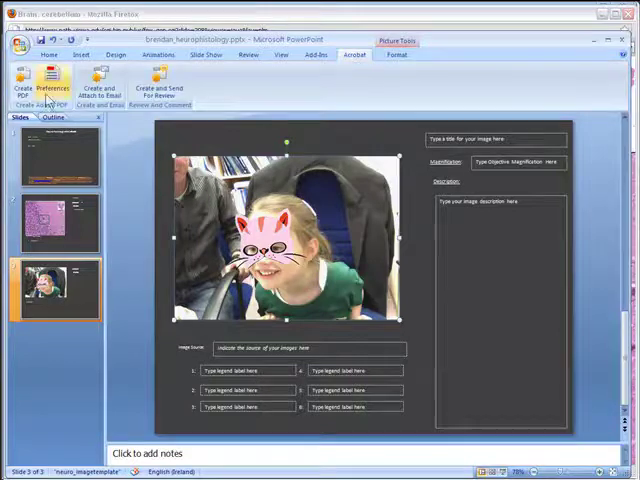
- Create a PDF of the eNotebook in My Documents, answering the speaker-notes prompt
left_click(22, 85)
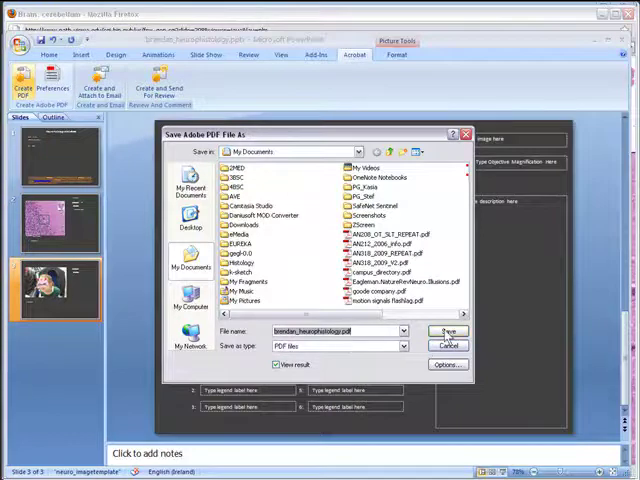
left_click(447, 331)
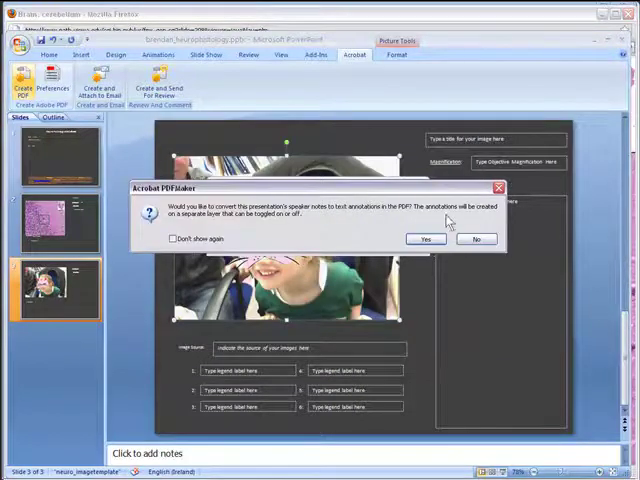
left_click(426, 238)
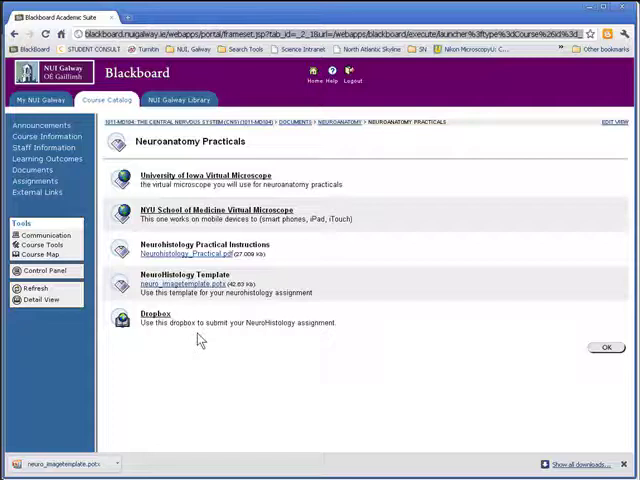
mouse_move(456, 342)
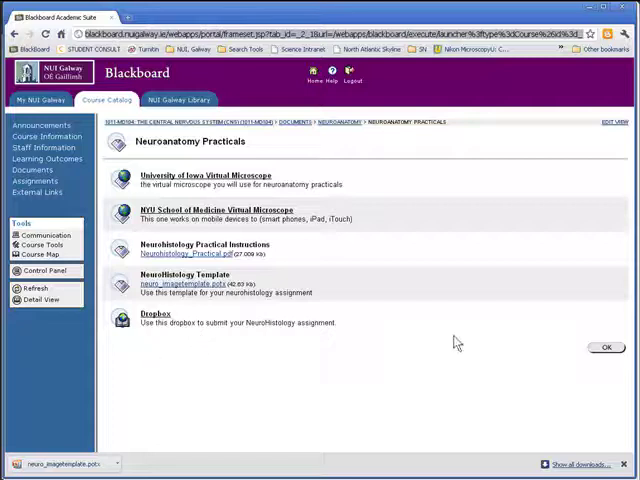